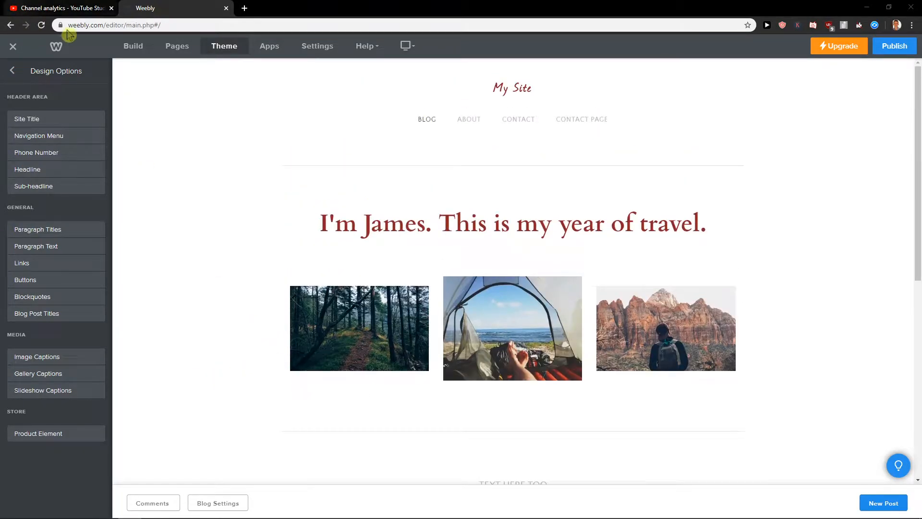
- Switch from Design Options back to the Build elements panel
click(132, 46)
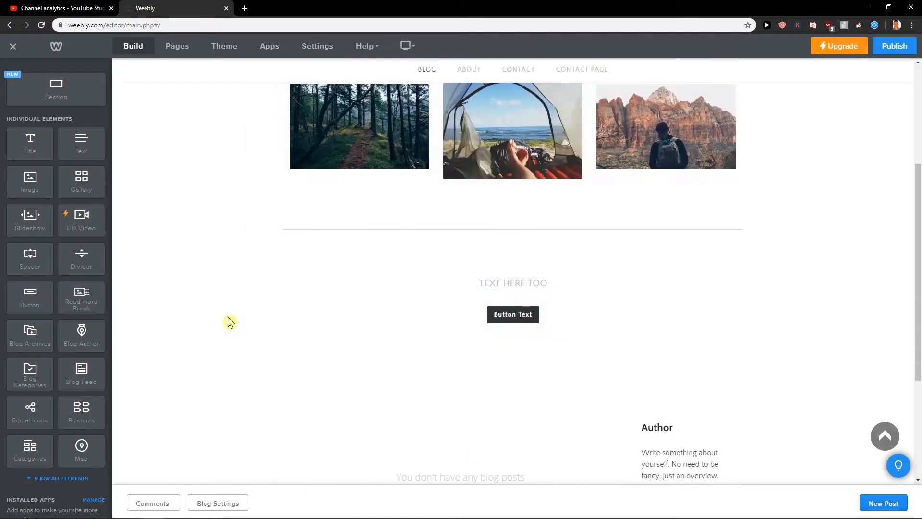
mouse_move(214, 327)
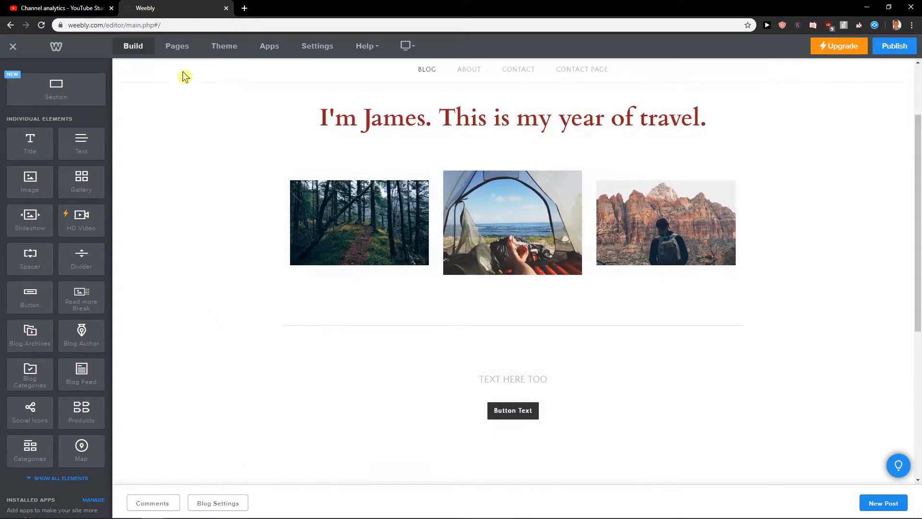
mouse_move(177, 46)
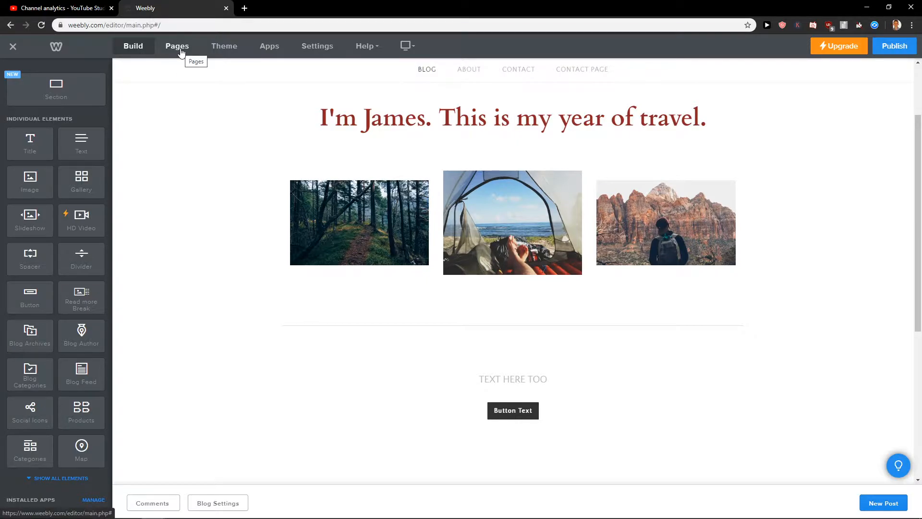
- Reach Theme > Change Fonts > Buttons, showing Quattrocento Sans with large button size 15
click(223, 46)
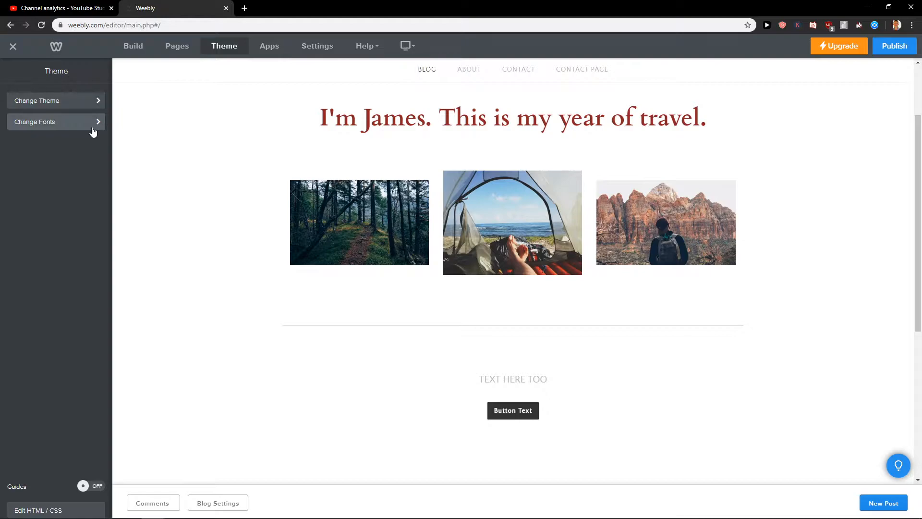
click(35, 121)
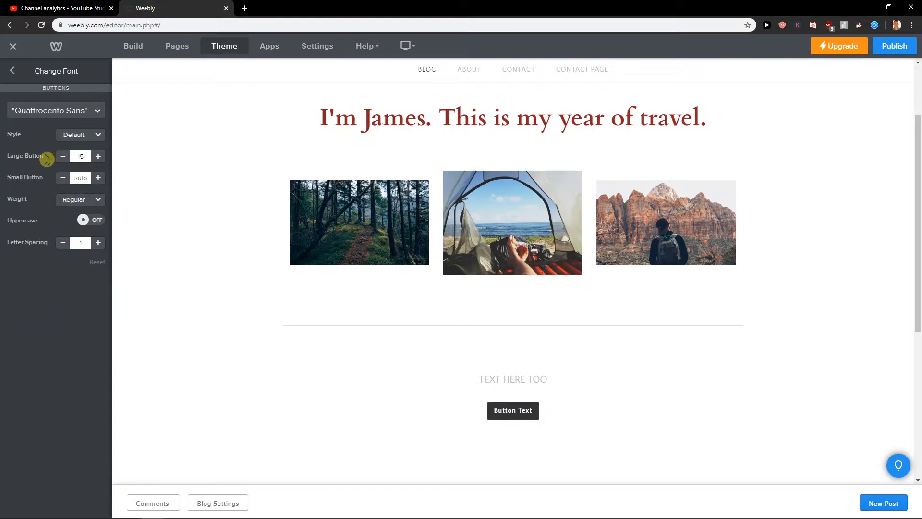
- Raise the Small Button size to 30, turn Uppercase on, and start retyping the Large Button size
click(98, 156)
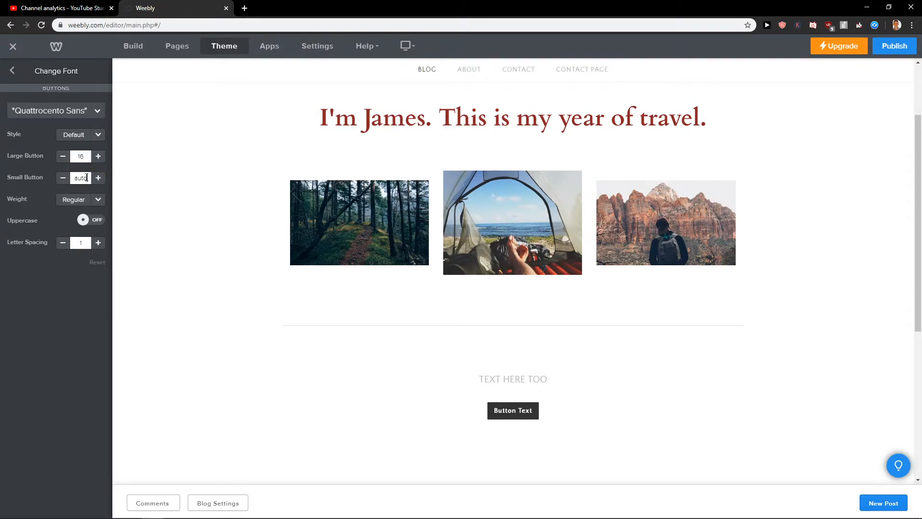
click(98, 178)
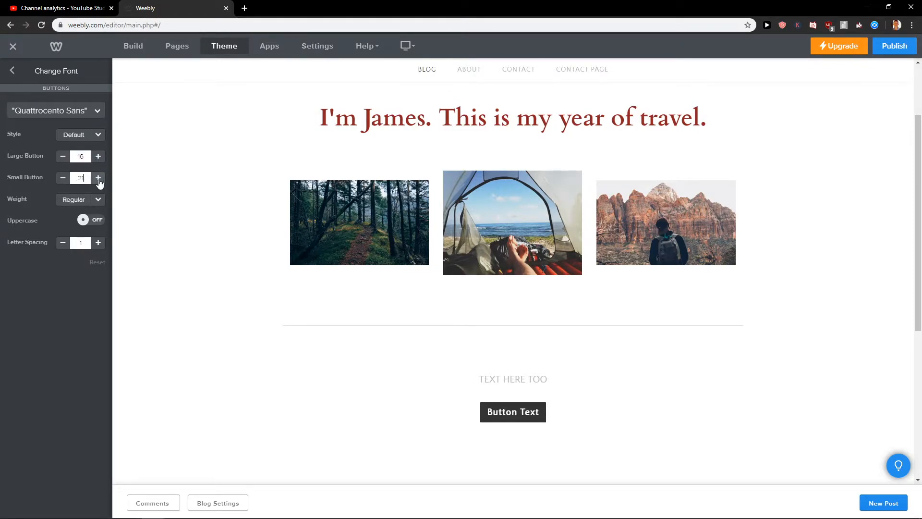
click(98, 178)
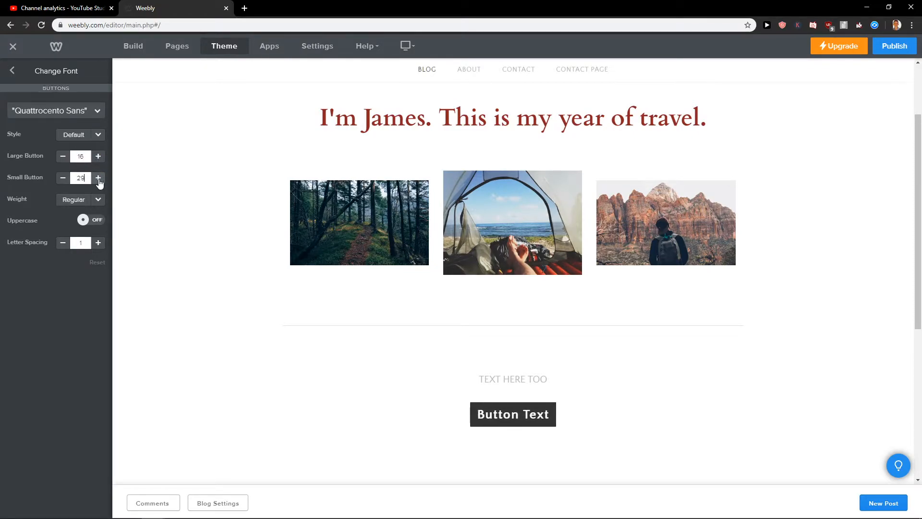
click(91, 219)
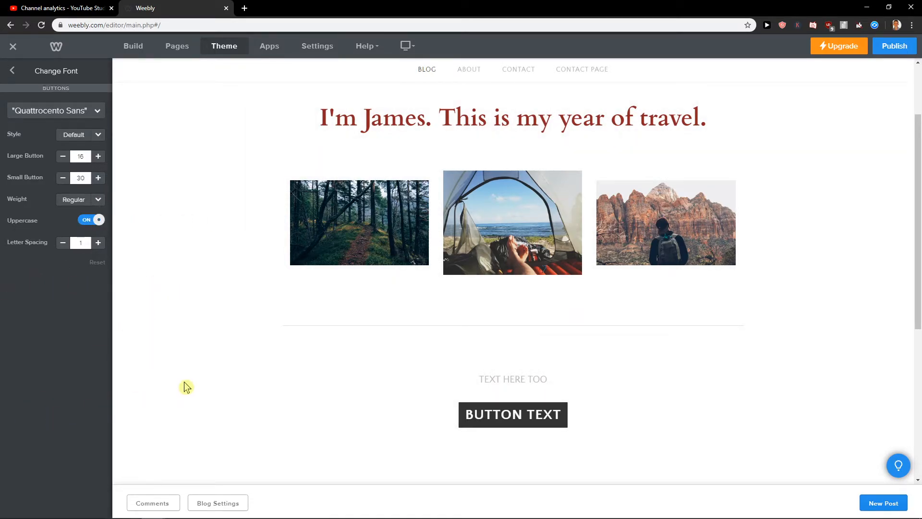
scroll(down, 3)
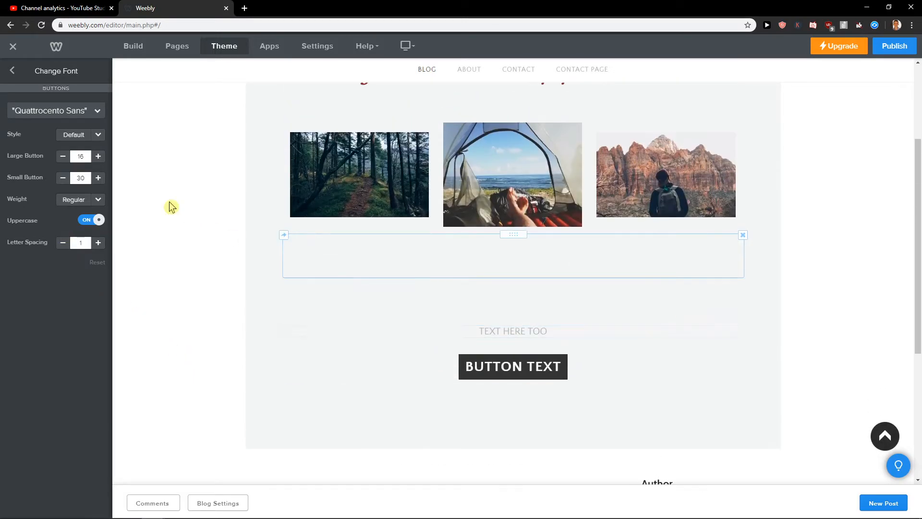
click(61, 156)
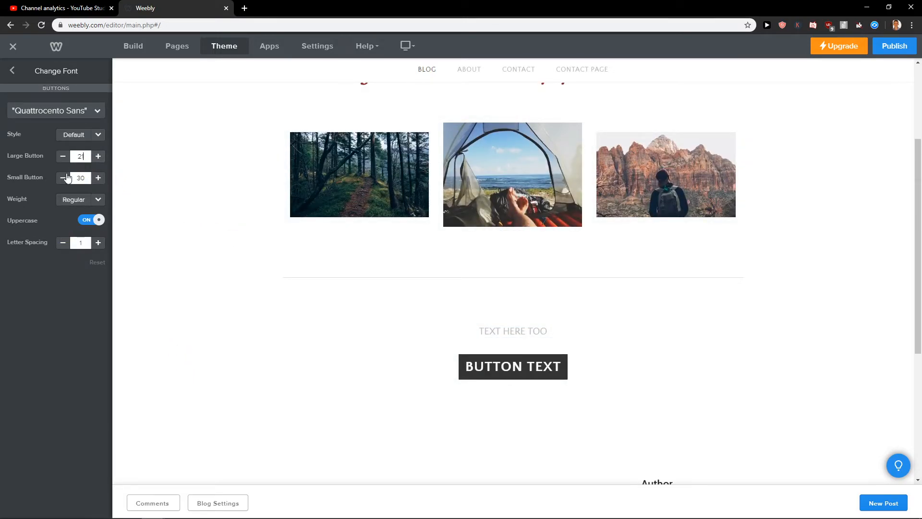